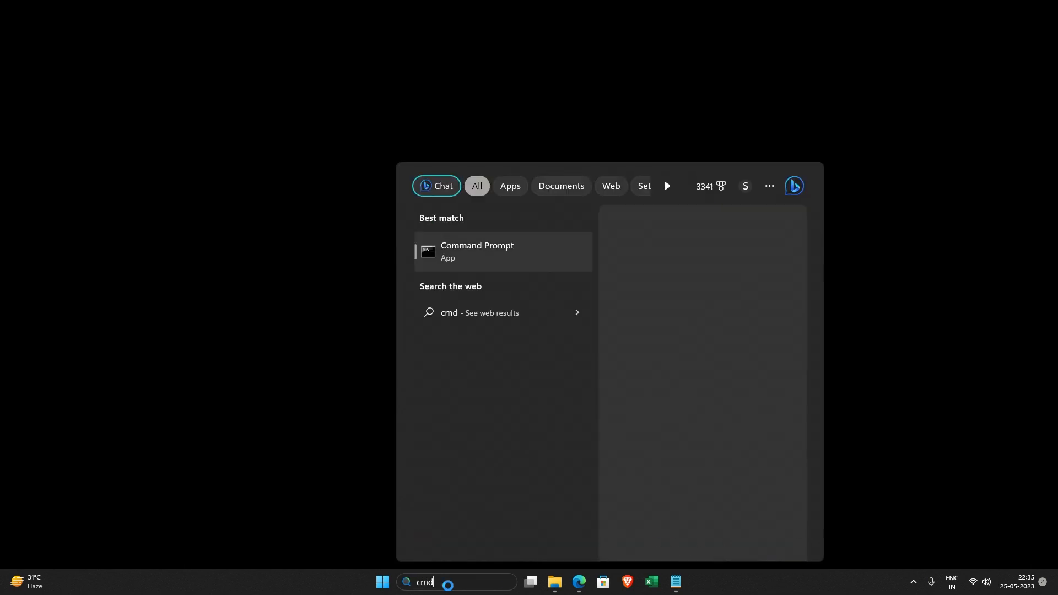
# Open Command Prompt from the 'cmd' search results and run flutter, which is not recognized
pyautogui.click(503, 252)
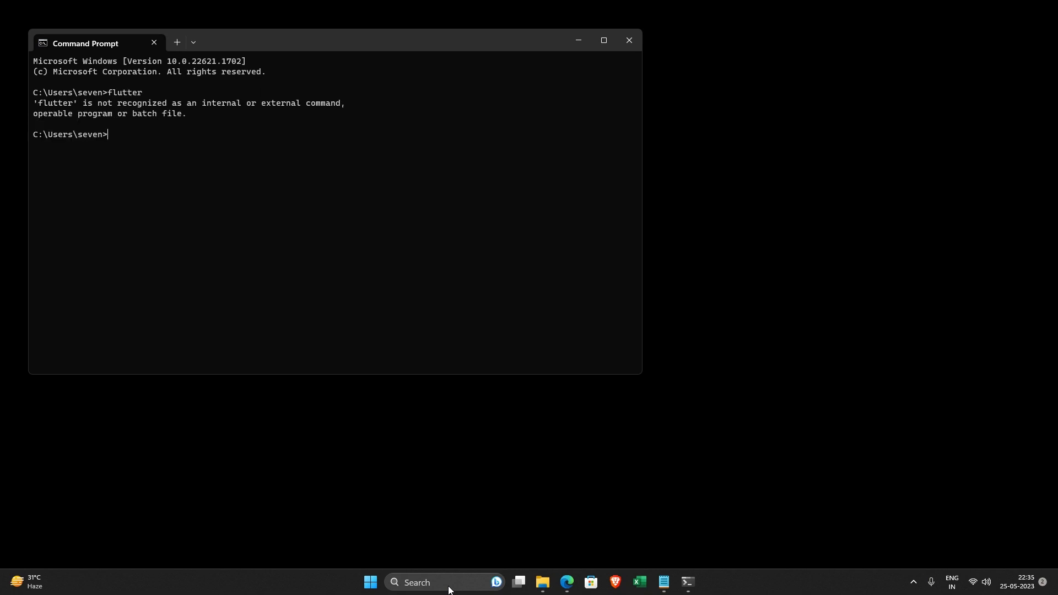
pyautogui.moveTo(346, 46)
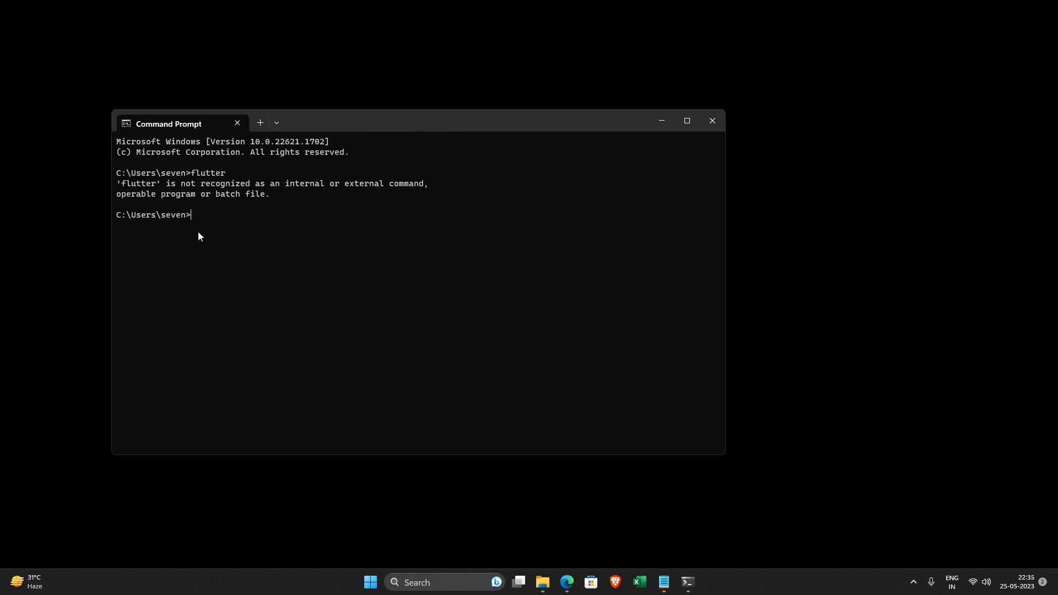
pyautogui.moveTo(278, 291)
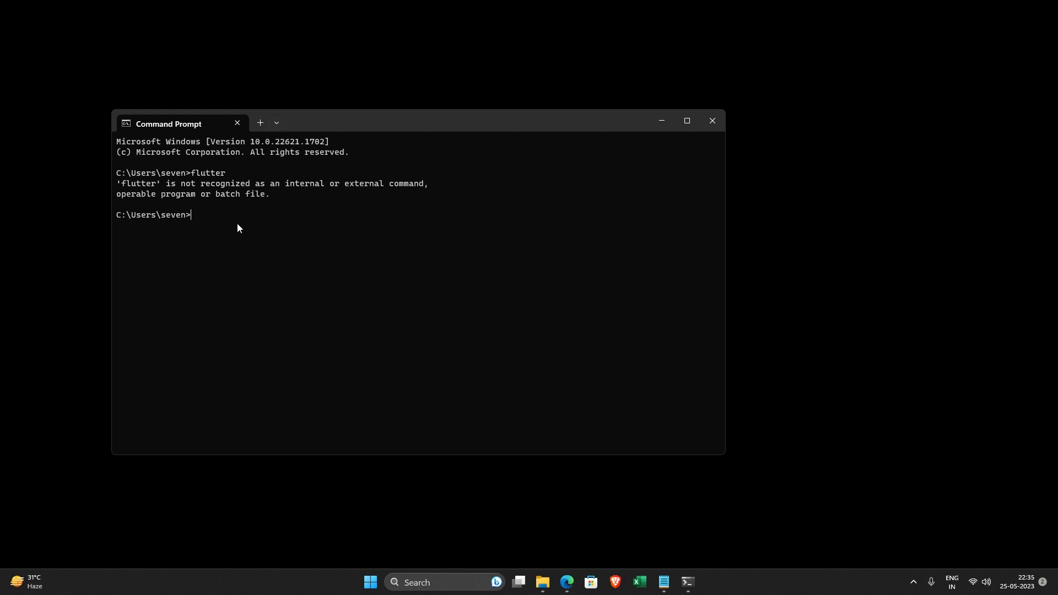
pyautogui.moveTo(217, 182)
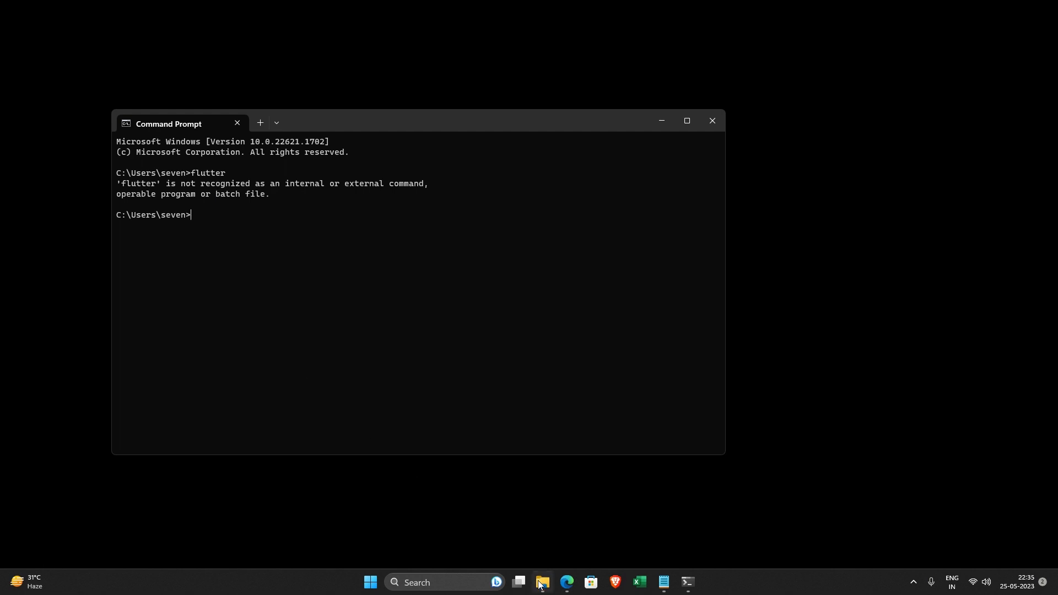
# Launch flutter_console from C:\src\flutter and run flutter in that console
pyautogui.click(543, 582)
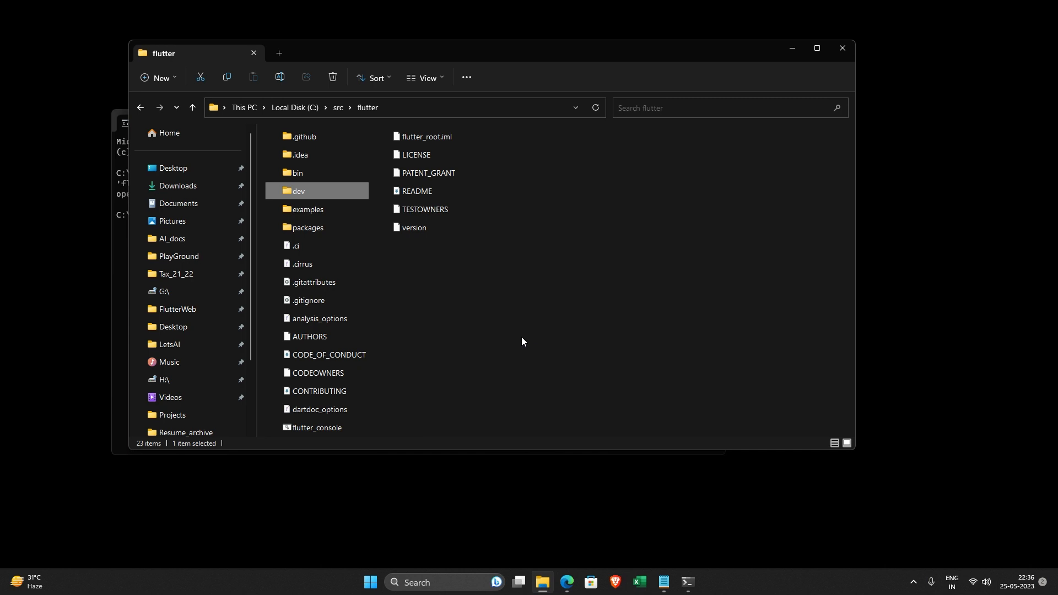
pyautogui.moveTo(323, 431)
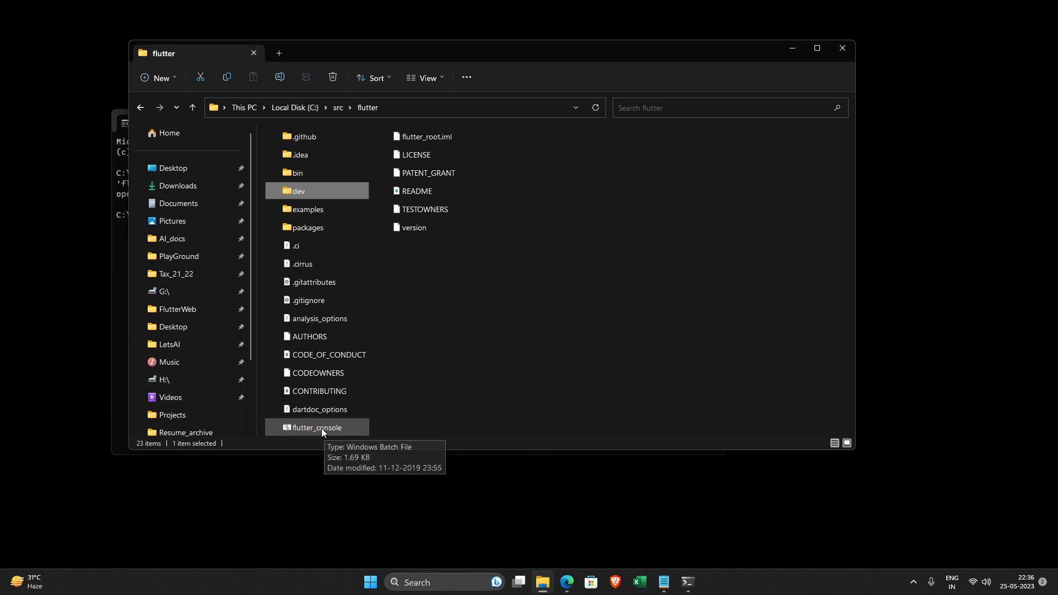
pyautogui.doubleClick(316, 427)
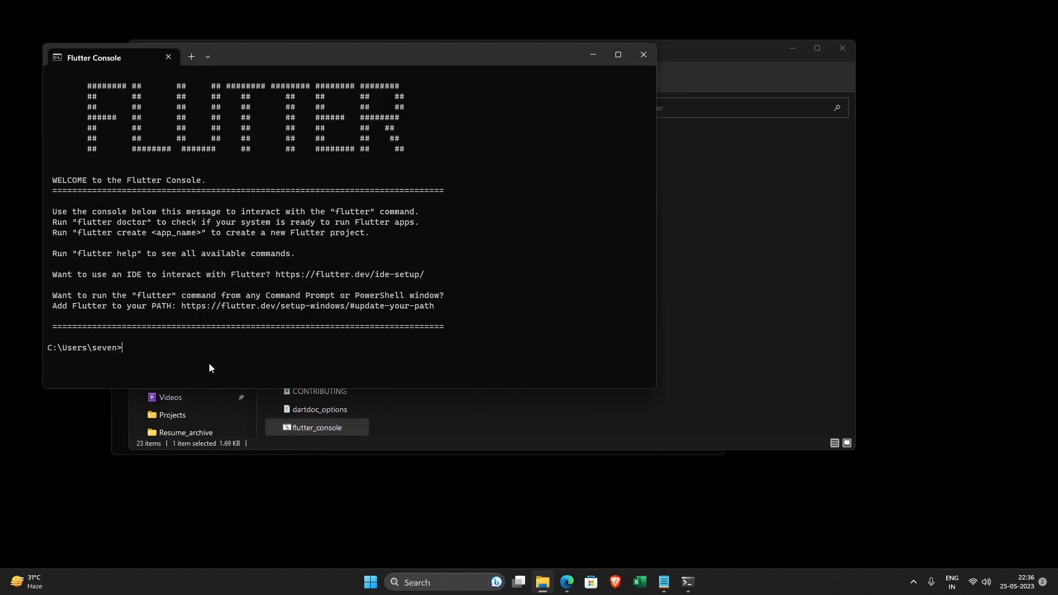
pyautogui.write('flutter')
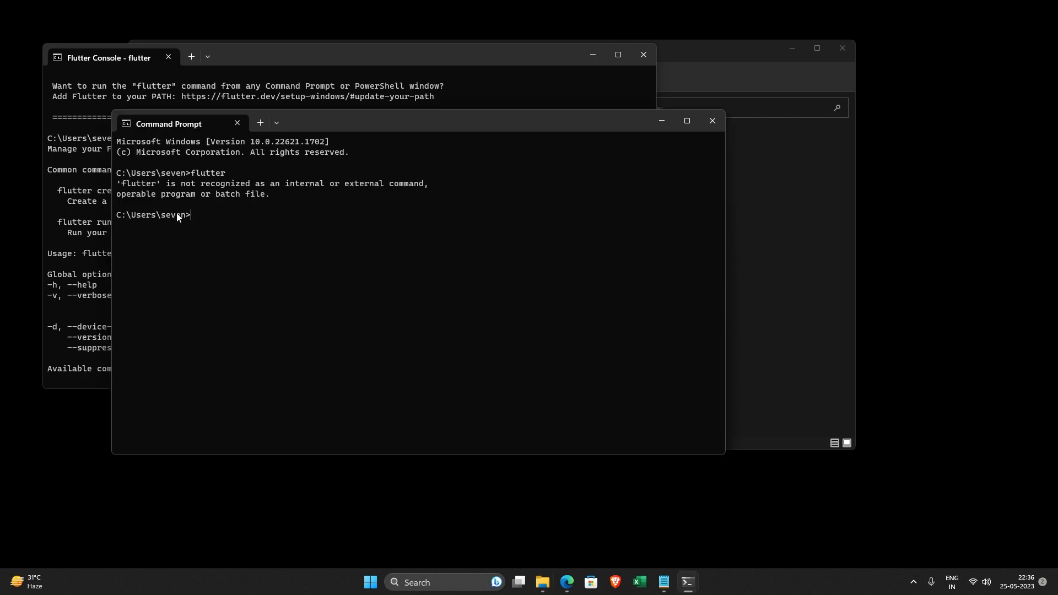
pyautogui.moveTo(192, 228)
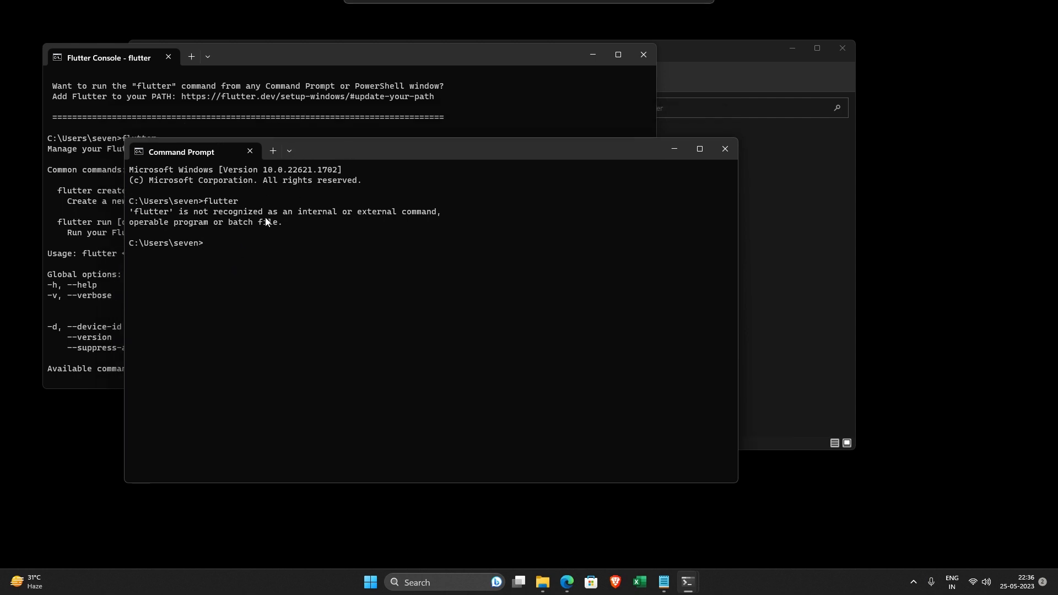
pyautogui.moveTo(464, 582)
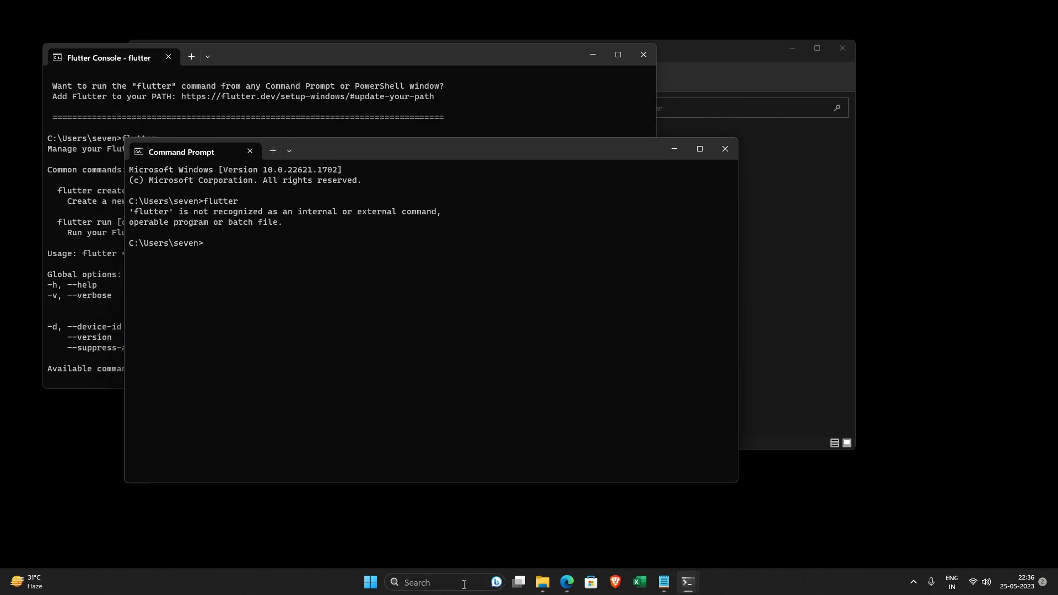
# Open 'Edit the system environment variables', bring up Environment Variables, and select the user Path
pyautogui.click(414, 586)
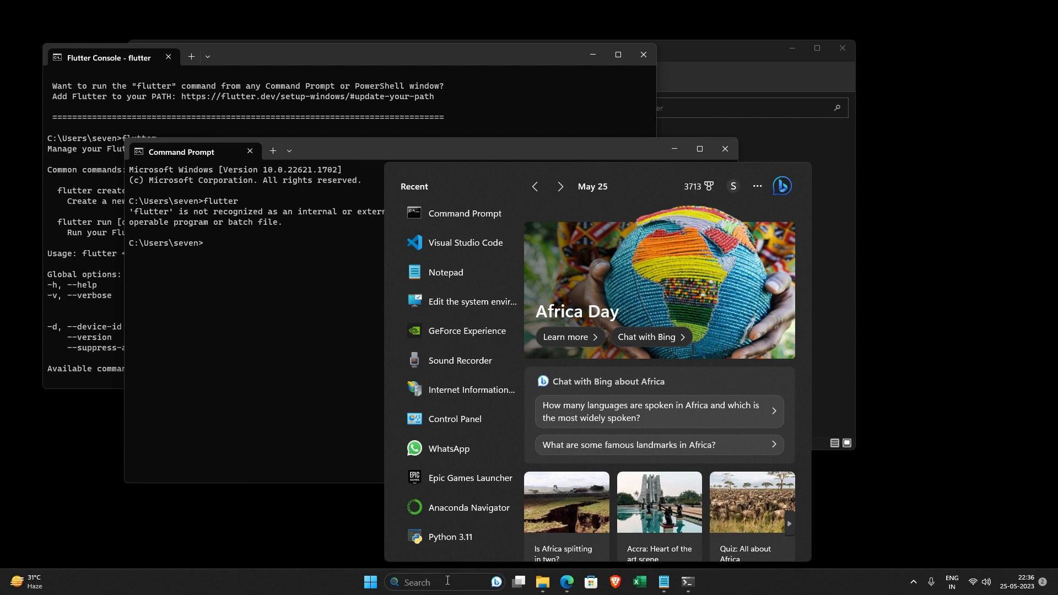
pyautogui.moveTo(464, 304)
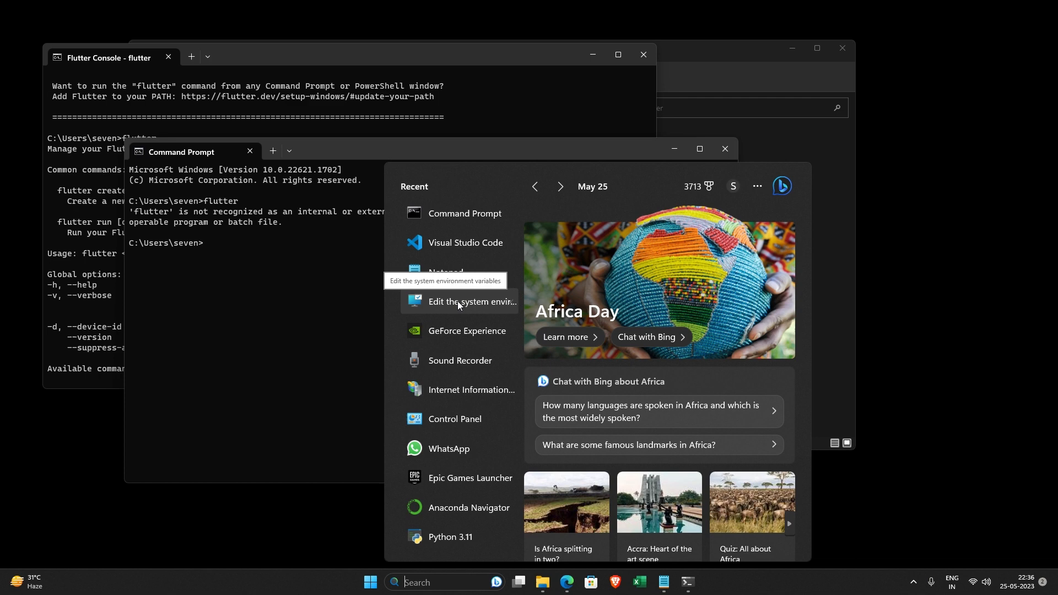
pyautogui.click(472, 301)
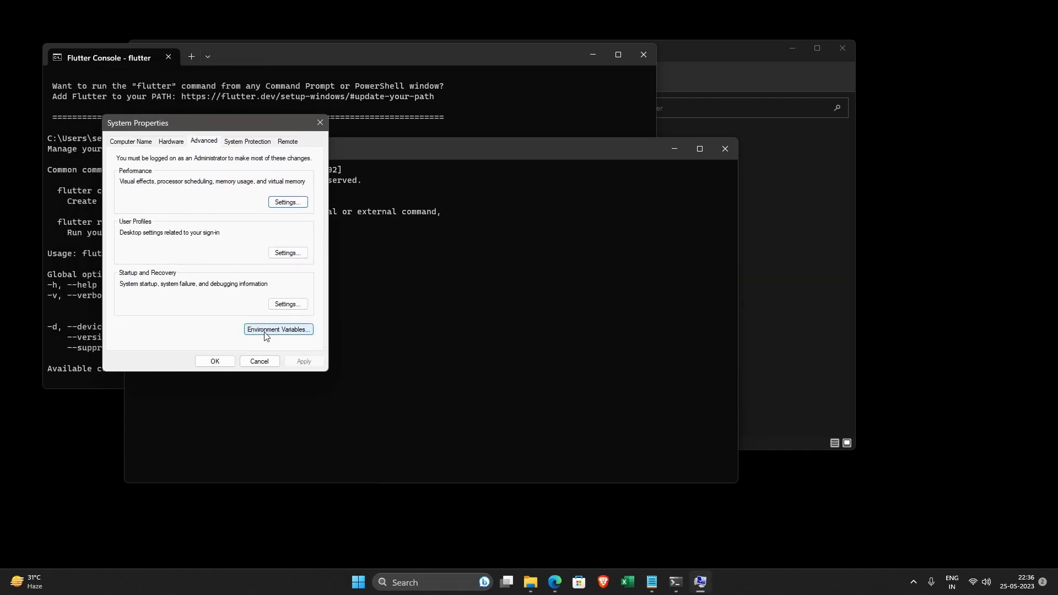
pyautogui.click(278, 330)
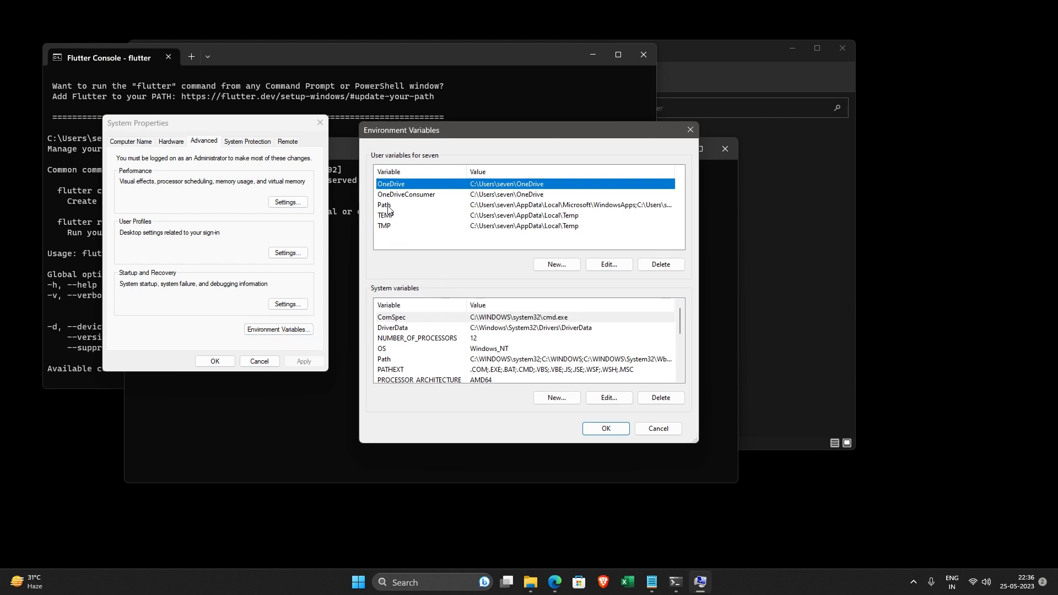
pyautogui.click(386, 205)
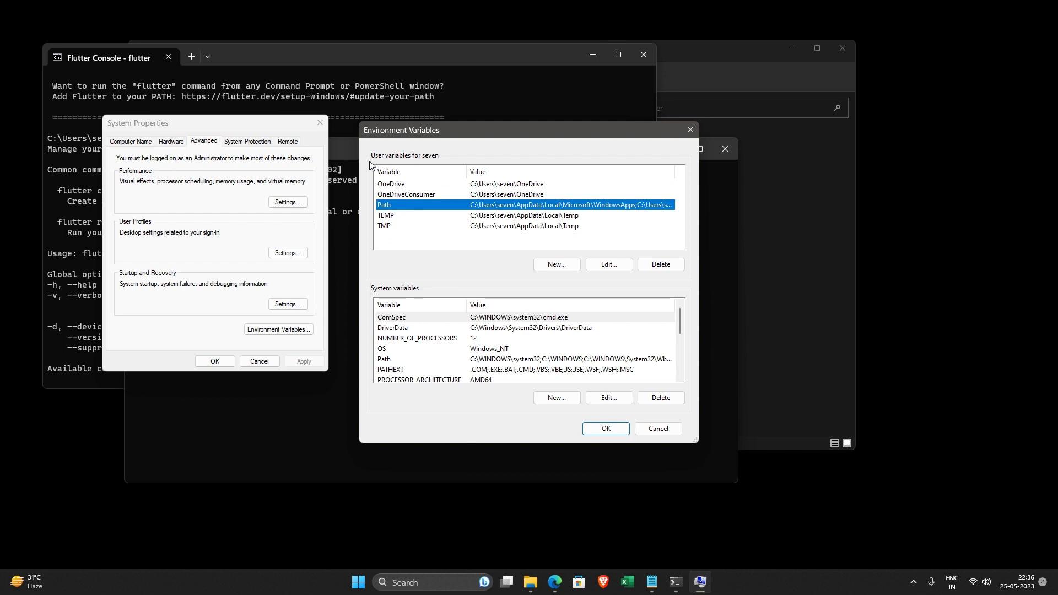
pyautogui.moveTo(439, 164)
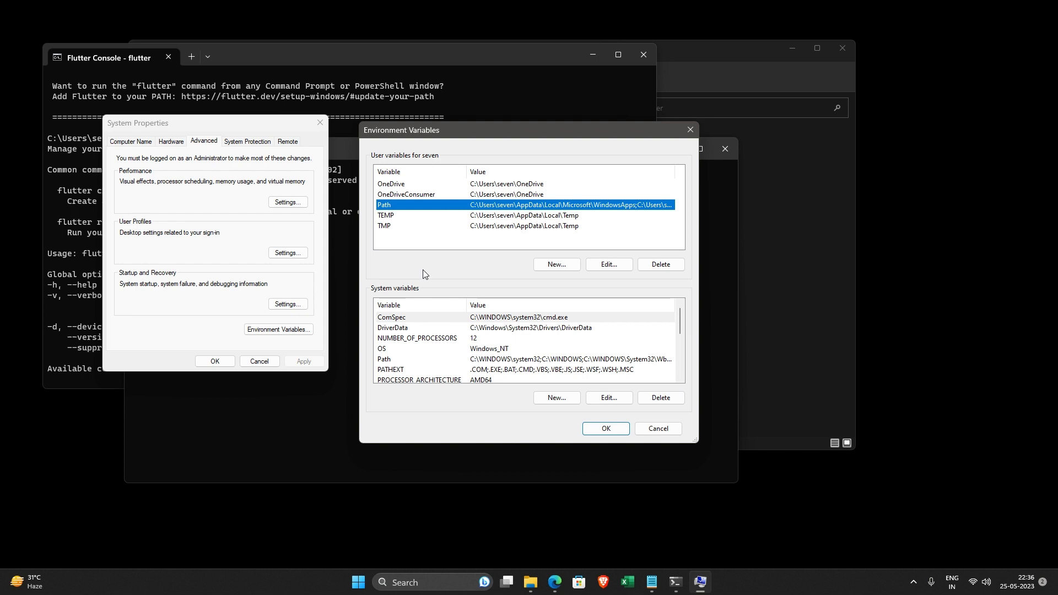
pyautogui.moveTo(419, 409)
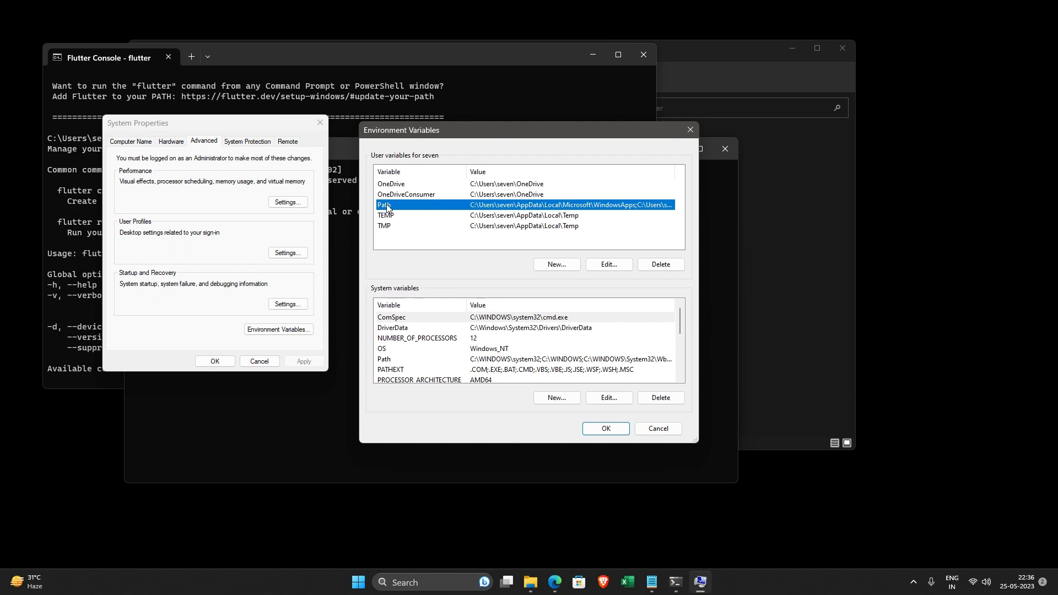
pyautogui.click(608, 264)
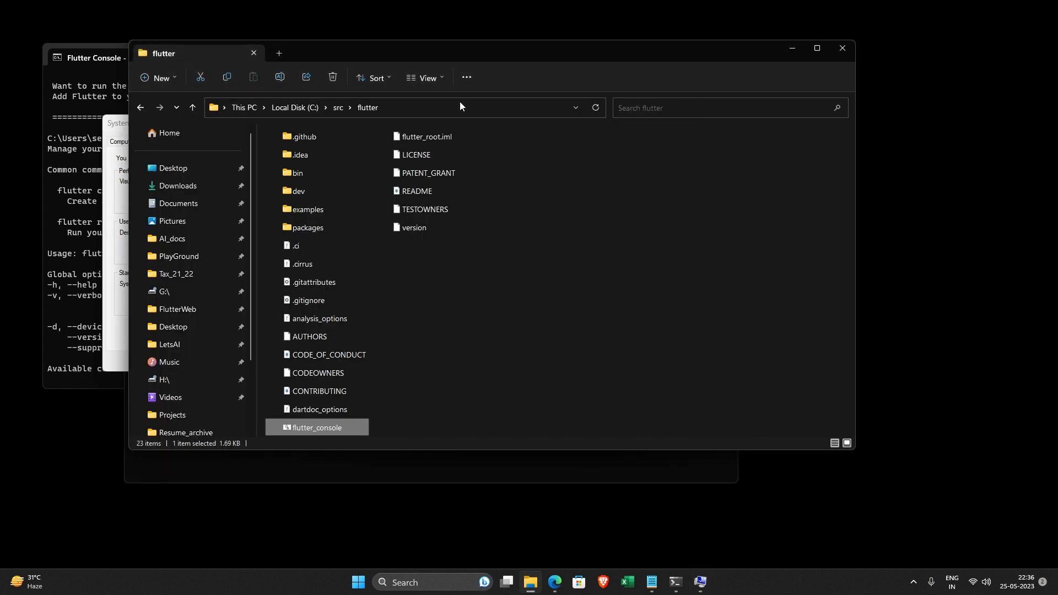
# Add C:\src\flutter\bin as a new user Path entry and confirm all three dialogs with OK
pyautogui.doubleClick(298, 172)
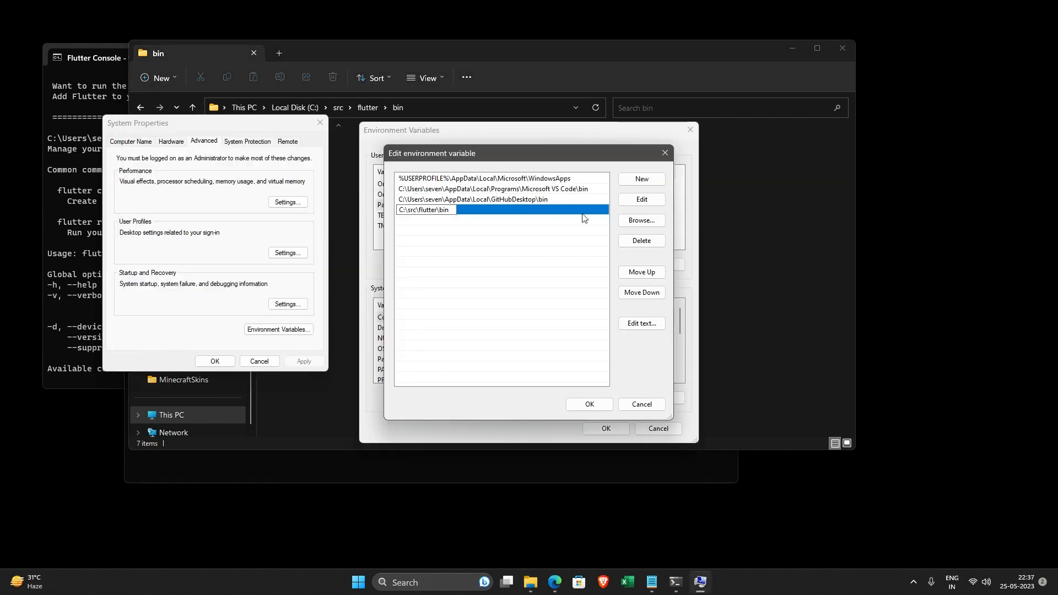
pyautogui.click(589, 404)
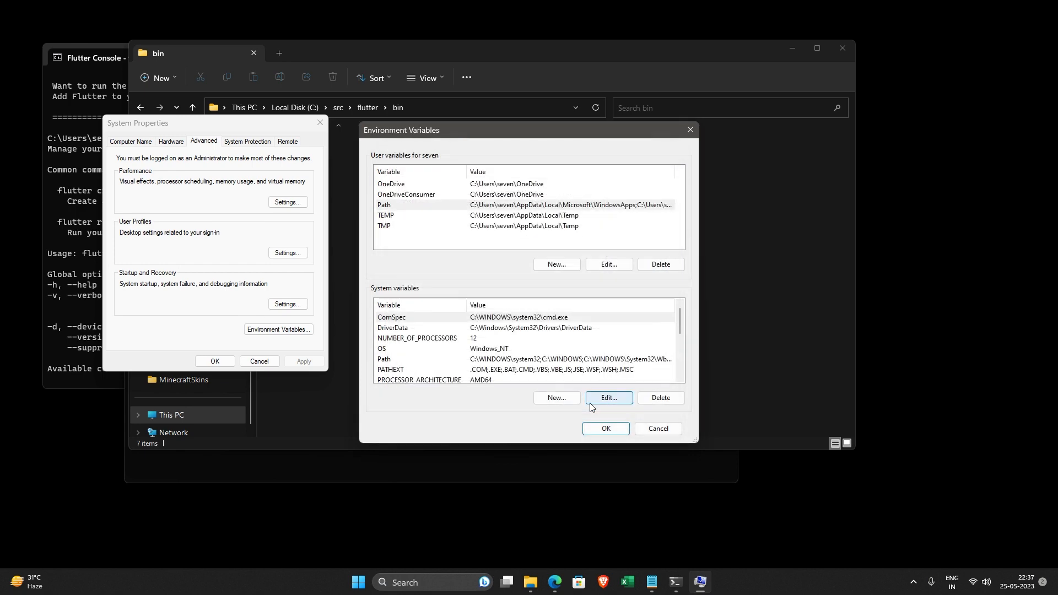
pyautogui.click(606, 428)
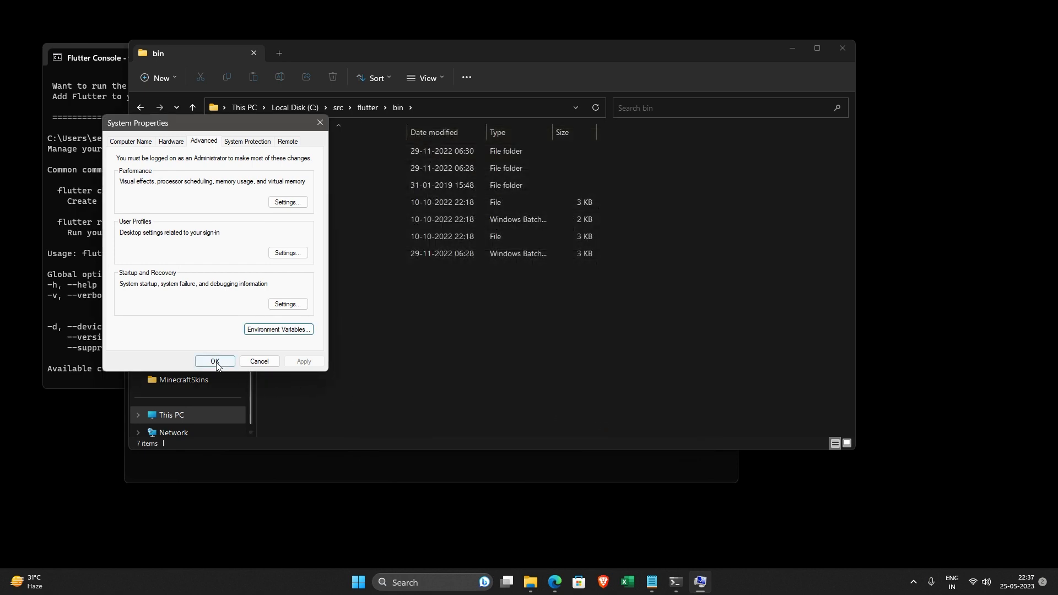
pyautogui.click(215, 361)
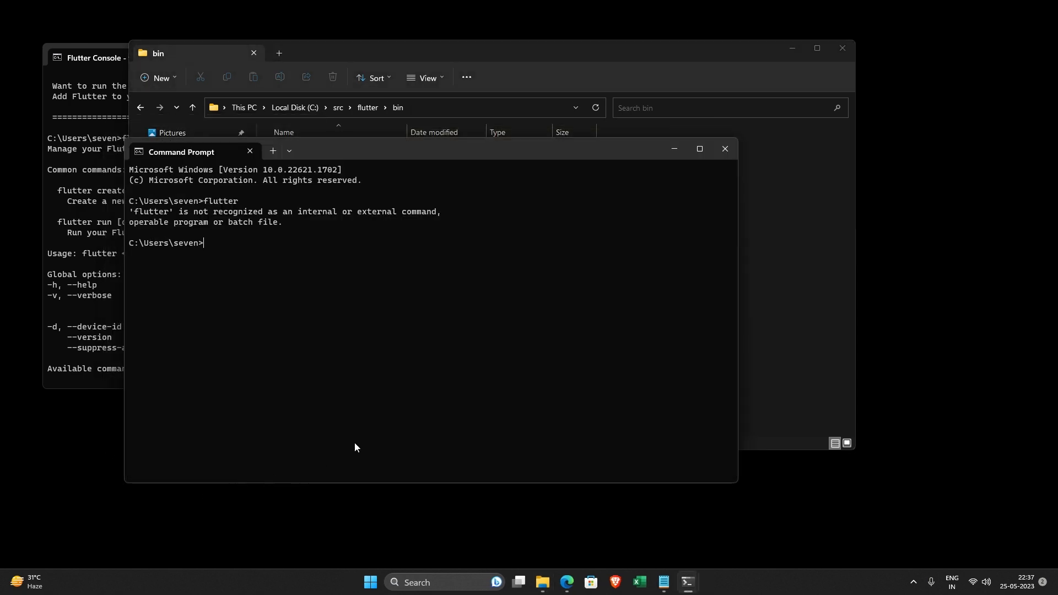
# Rerun flutter, still unrecognized, then type 'shutdown /t 0' to restart the computer
pyautogui.write('flutte')
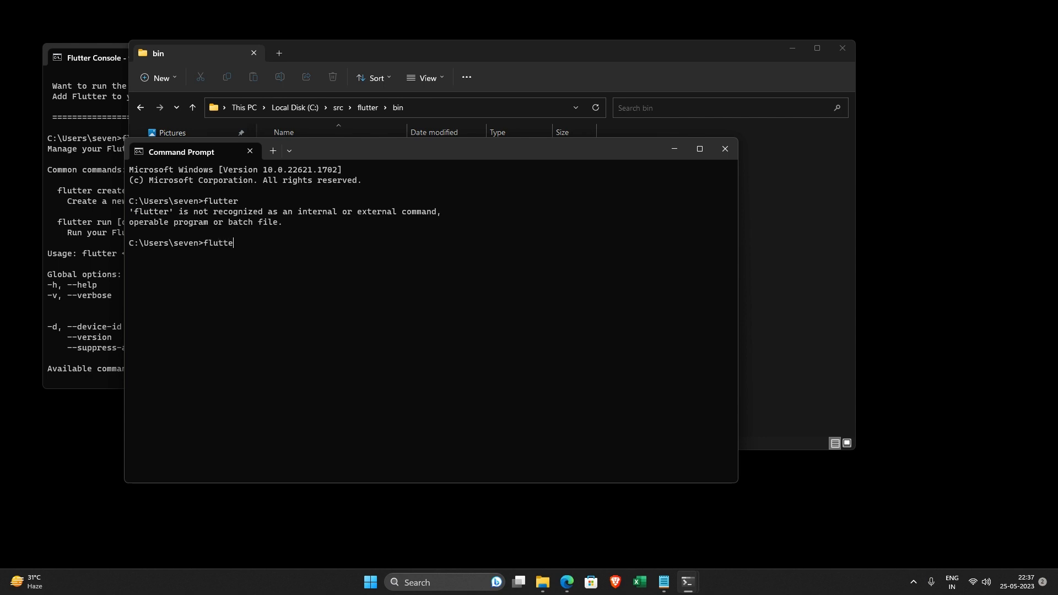
pyautogui.press('Enter')
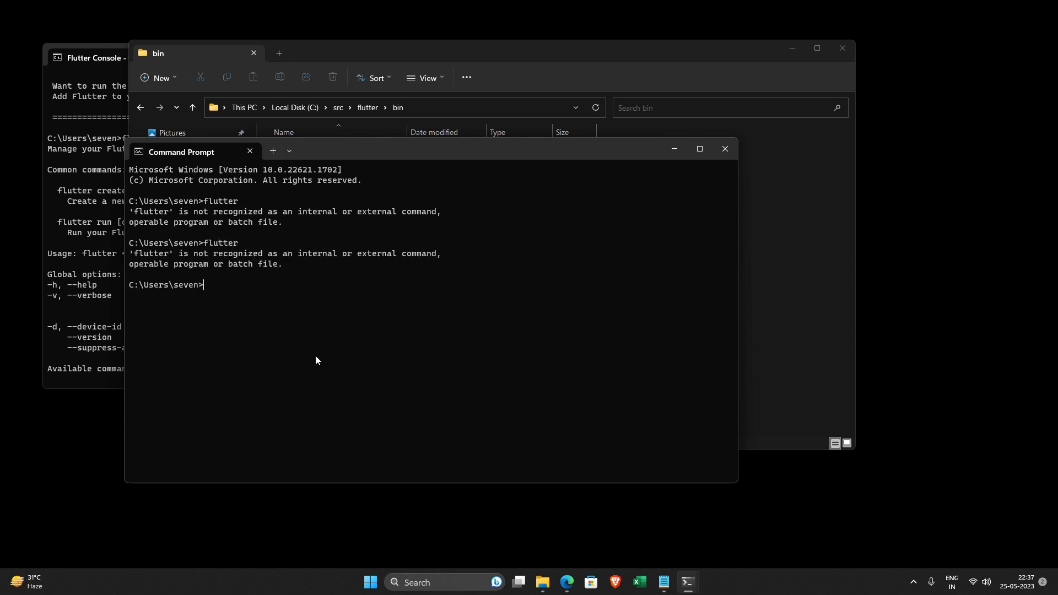
pyautogui.moveTo(306, 351)
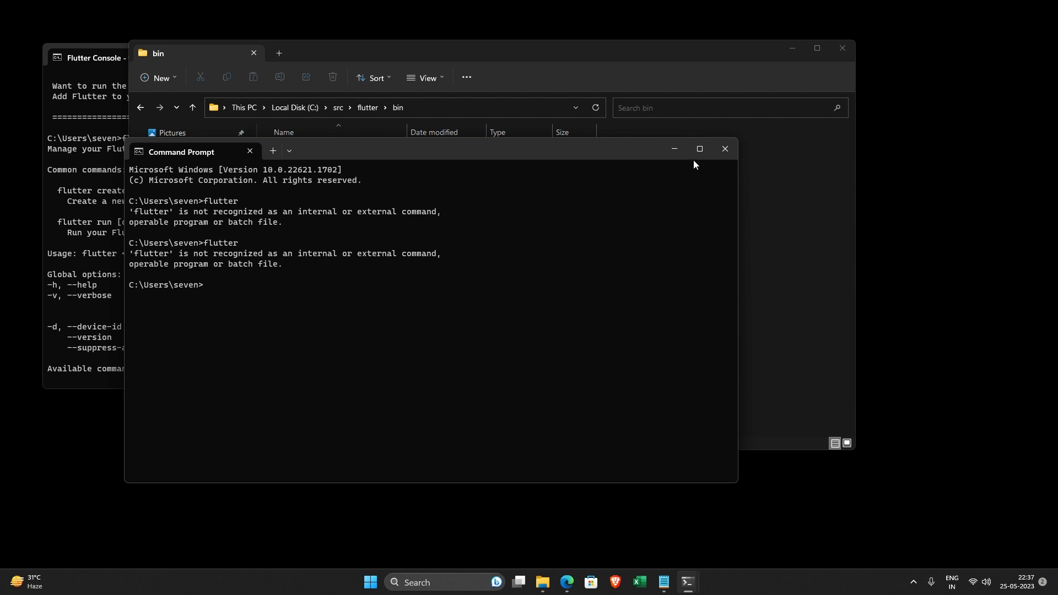
pyautogui.write('shu')
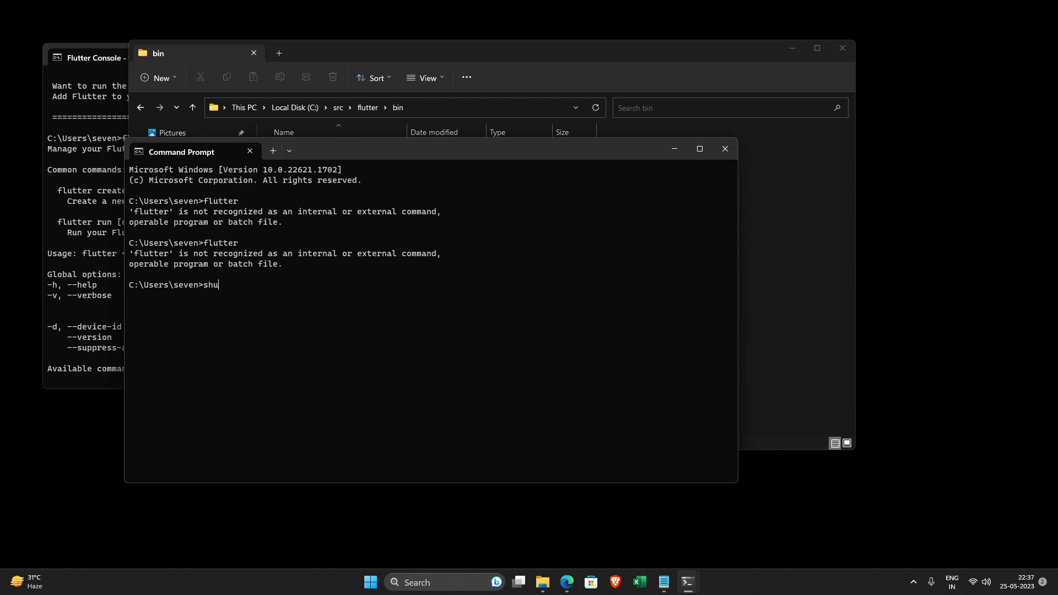
pyautogui.write('tdown /t 0')
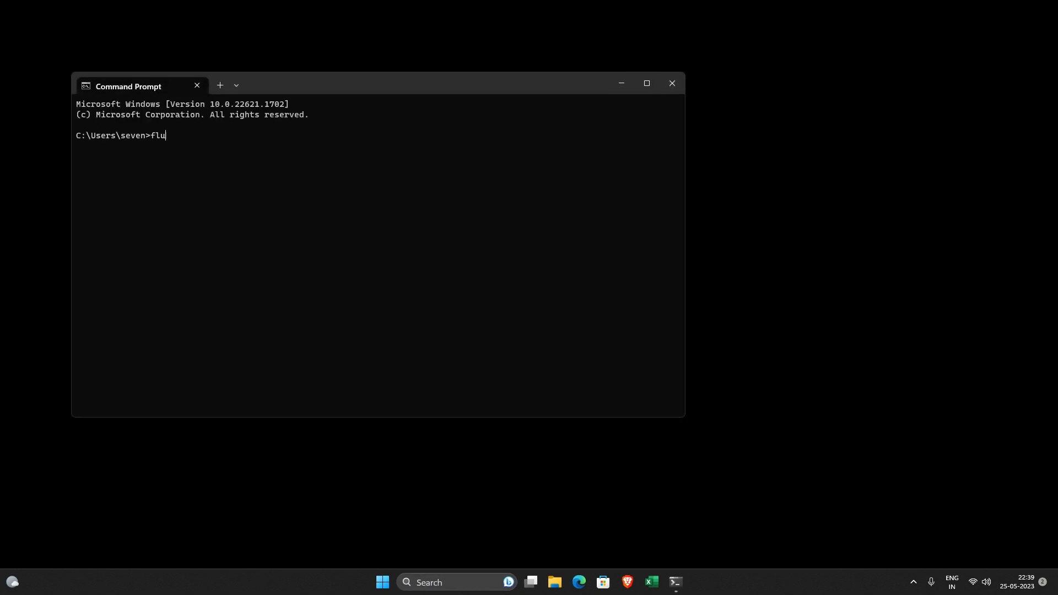
# Run flutter in the new Command Prompt session and get its help listing of commands
pyautogui.press('Enter')
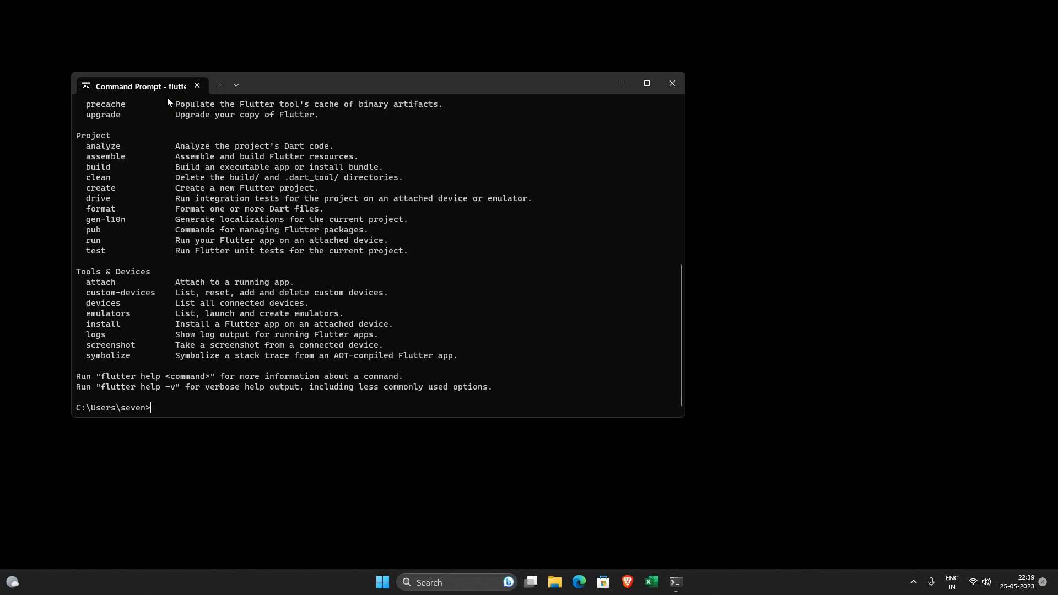